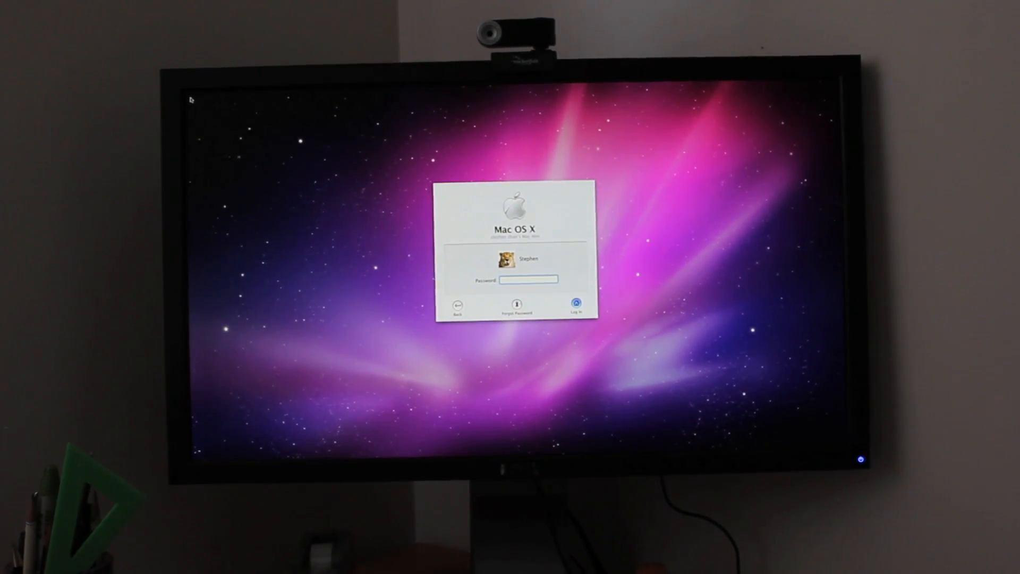
- Enter the account password at the login window to reach the desktop
{"action": "type", "text": "password"}
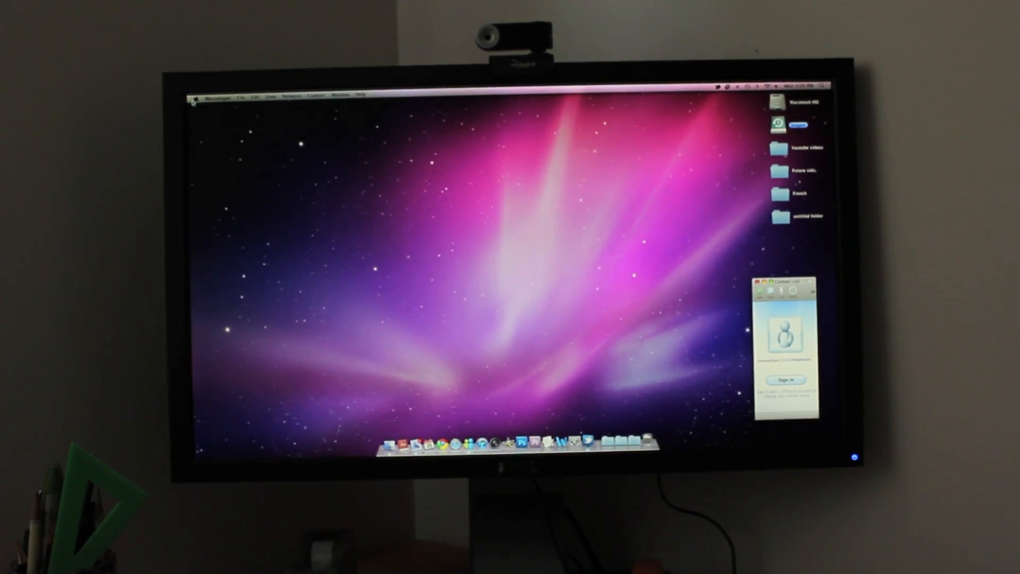
- Restart the Mac from the Apple menu and confirm the restart
{"action": "left_click", "coordinate": [194, 96]}
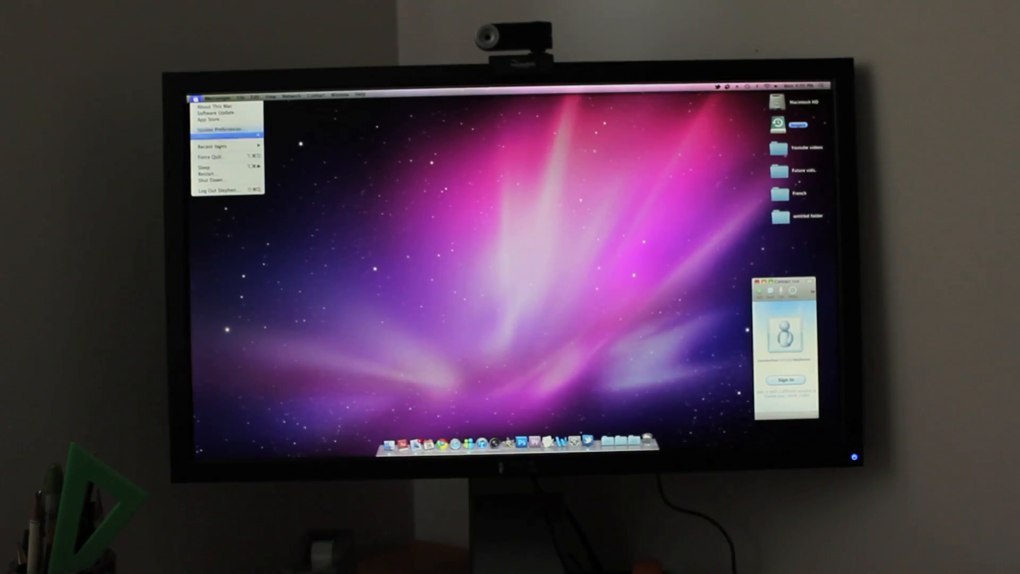
{"action": "left_click", "coordinate": [209, 174]}
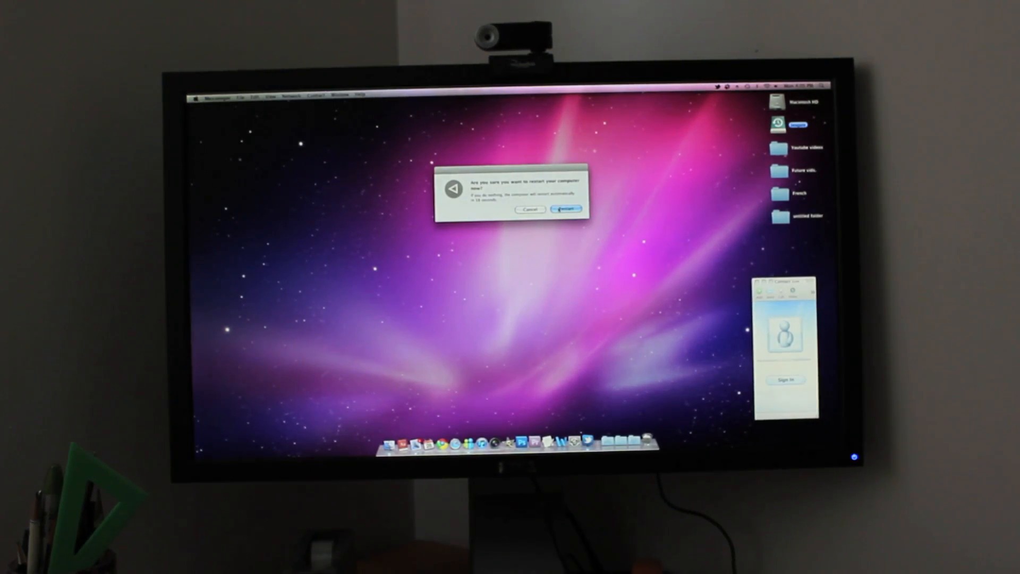
{"action": "left_click", "coordinate": [565, 209]}
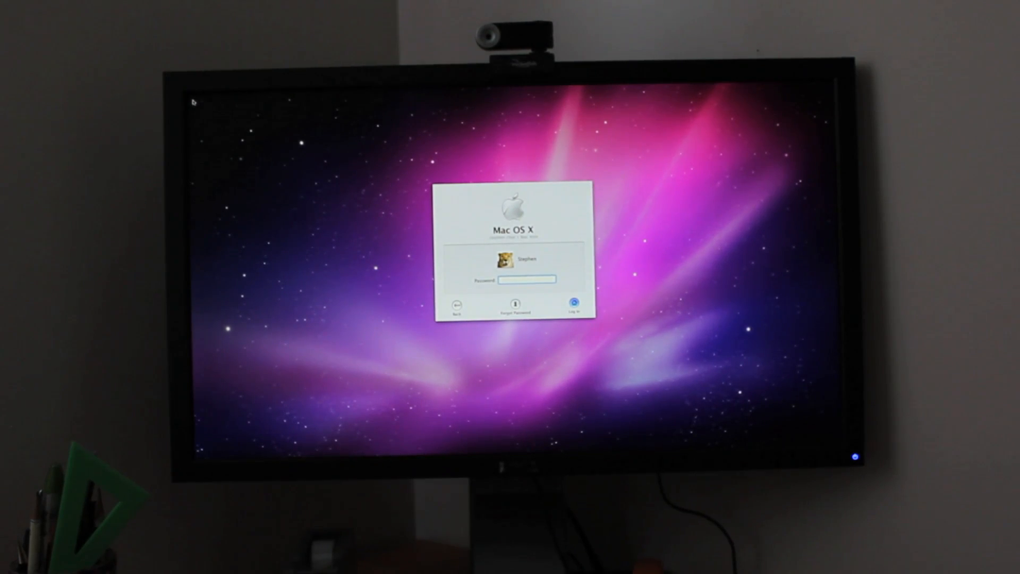
- Enter the password and log in again after the restart
{"action": "type", "text": "•"}
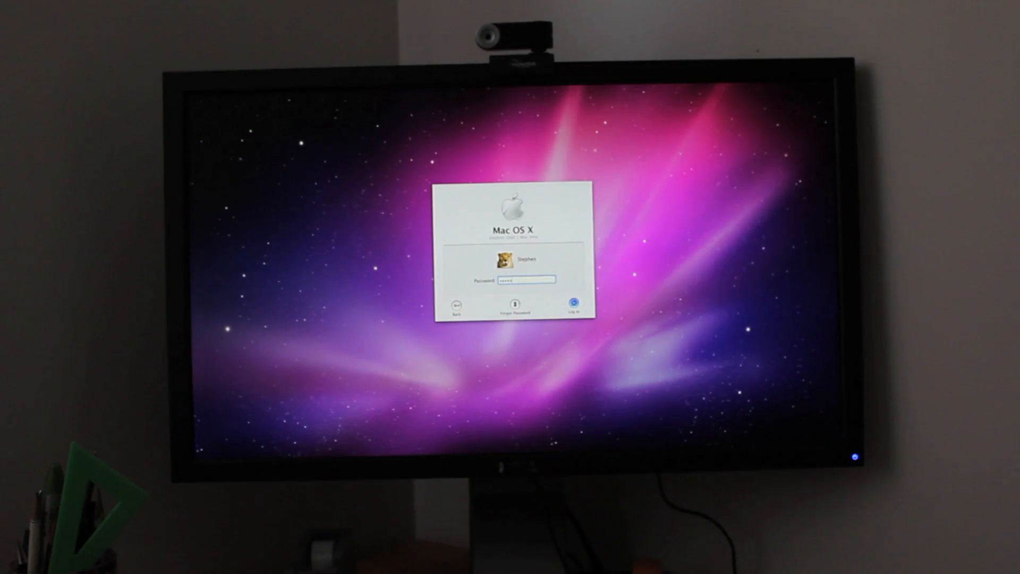
{"action": "left_click", "coordinate": [573, 303]}
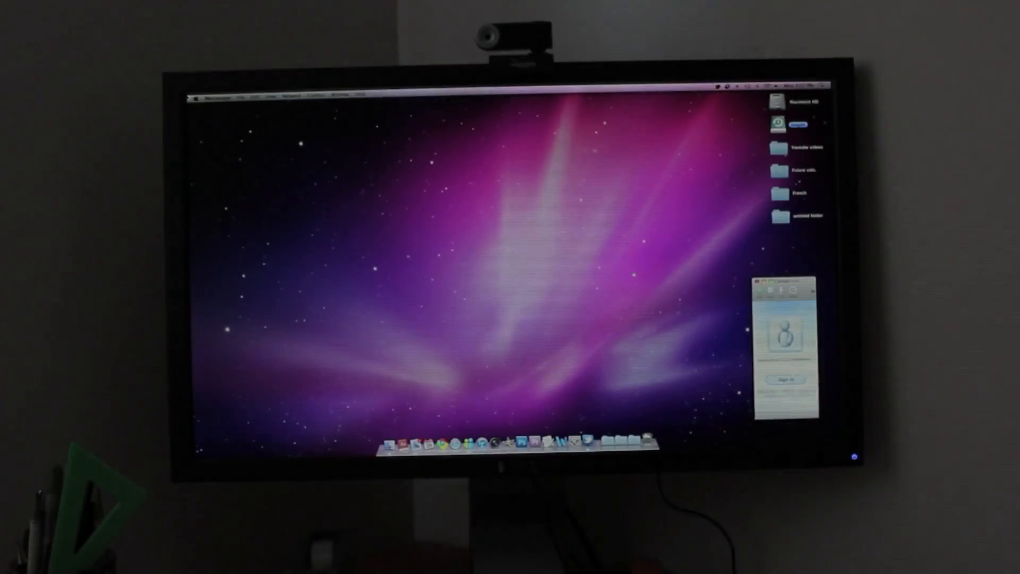
- Shut down the Mac from the Apple menu and confirm the shutdown
{"action": "left_click", "coordinate": [194, 96]}
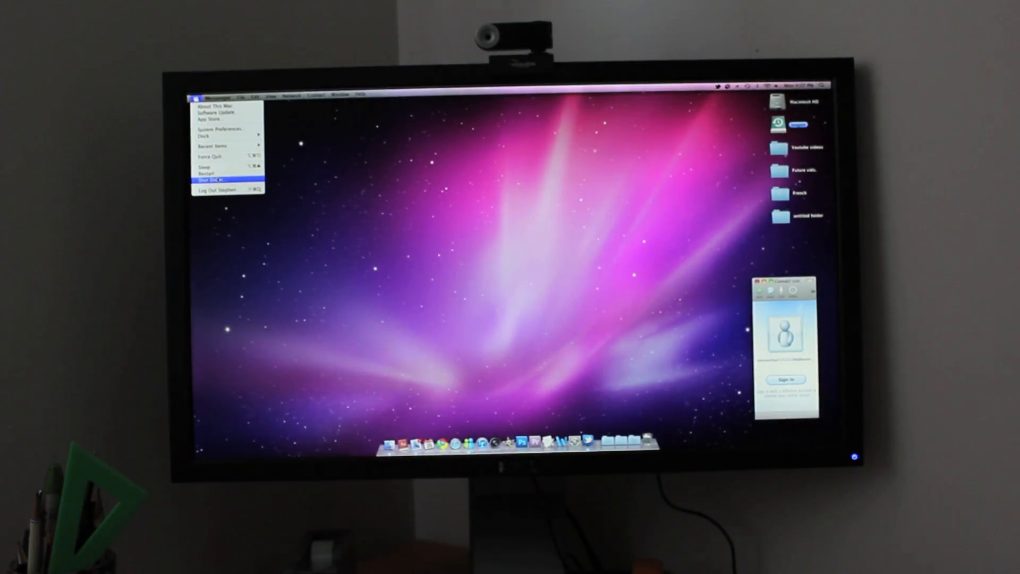
{"action": "left_click", "coordinate": [210, 179]}
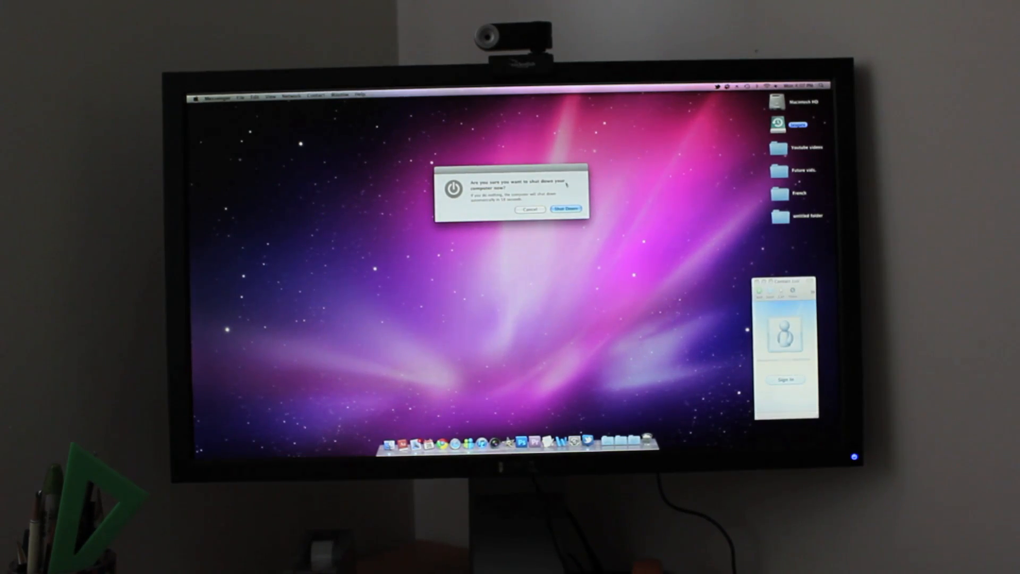
{"action": "left_click", "coordinate": [529, 209]}
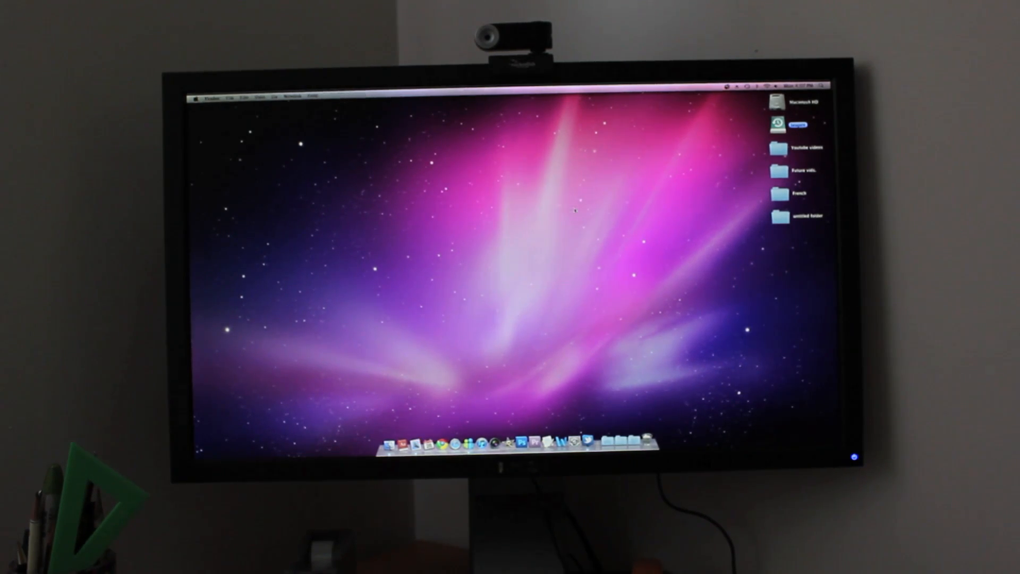